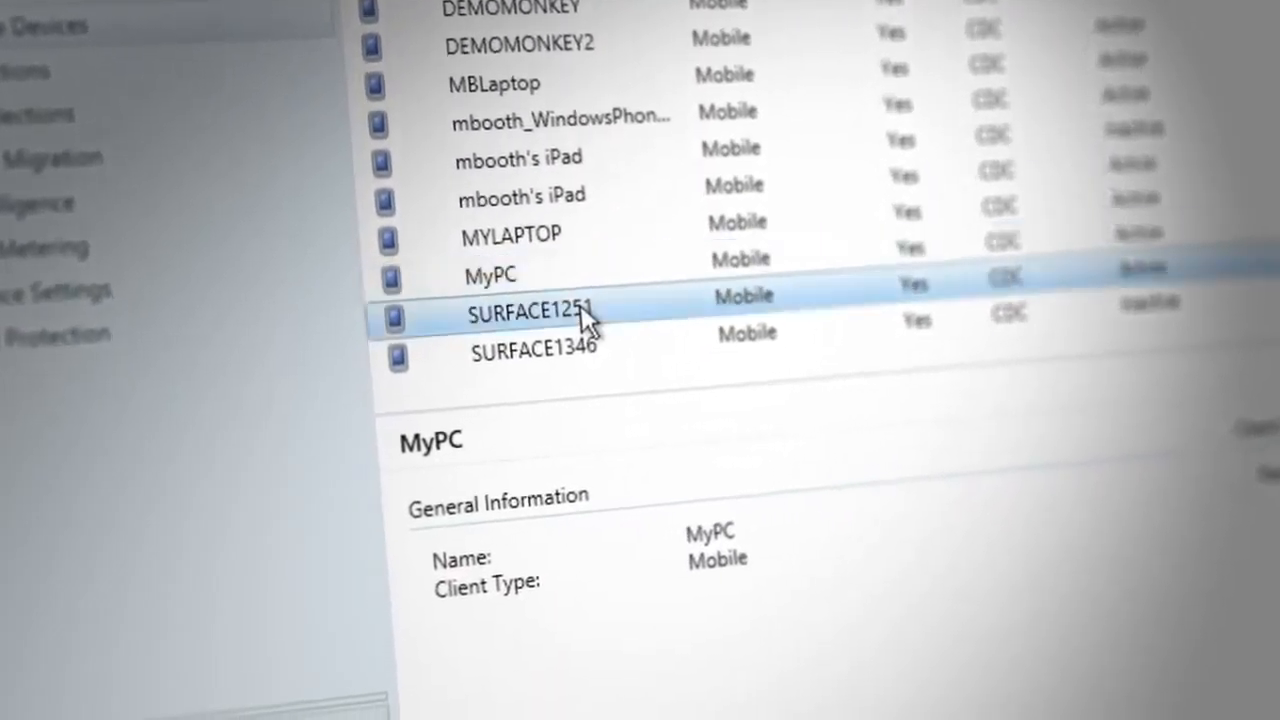
Bring up the management actions menu for device SURFACE1251 in the Devices list
{"action": "right_click", "coordinate": [532, 312]}
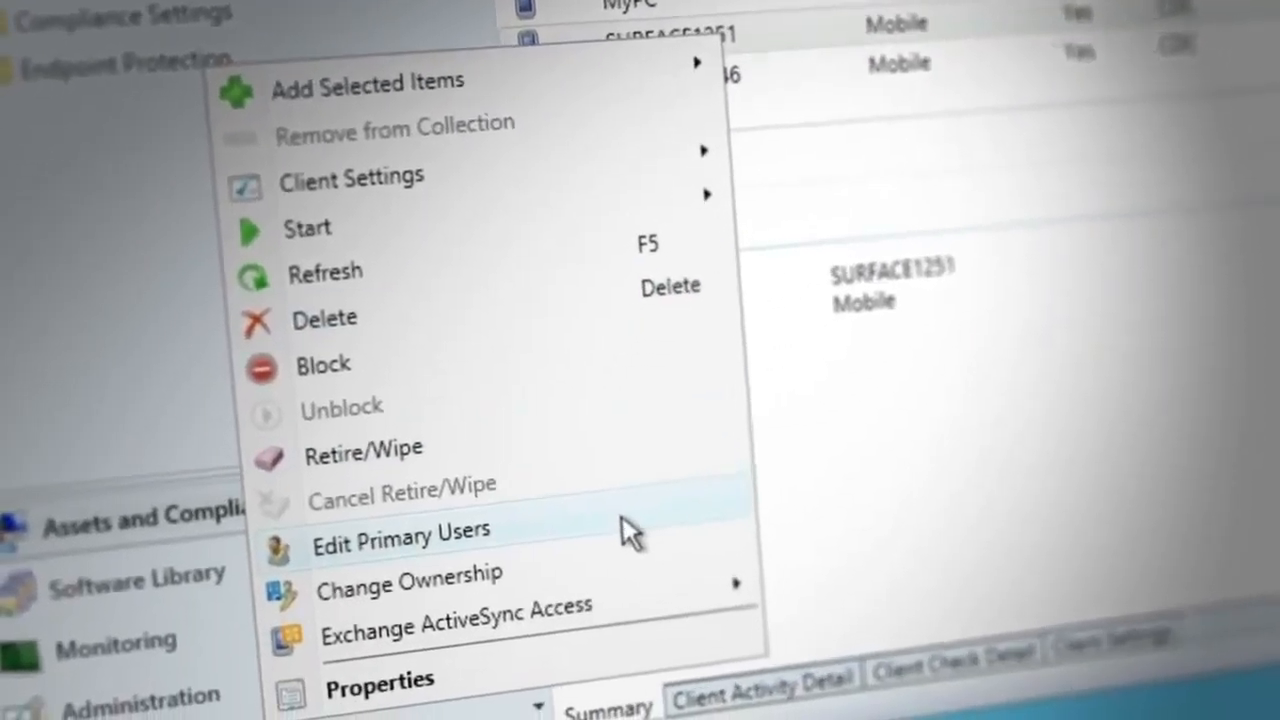